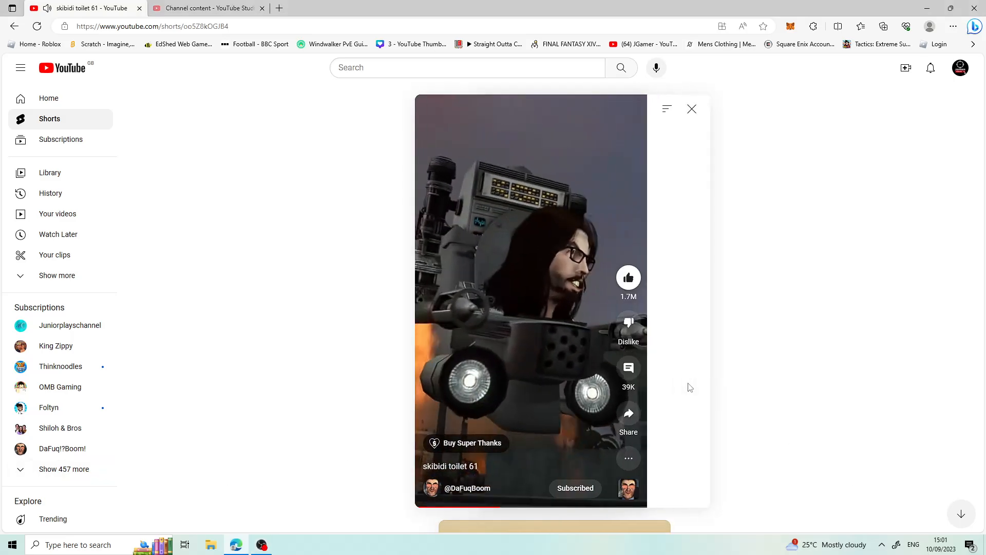
Show the roughly 39K comments on the skibidi toilet 61 Short.
click(628, 367)
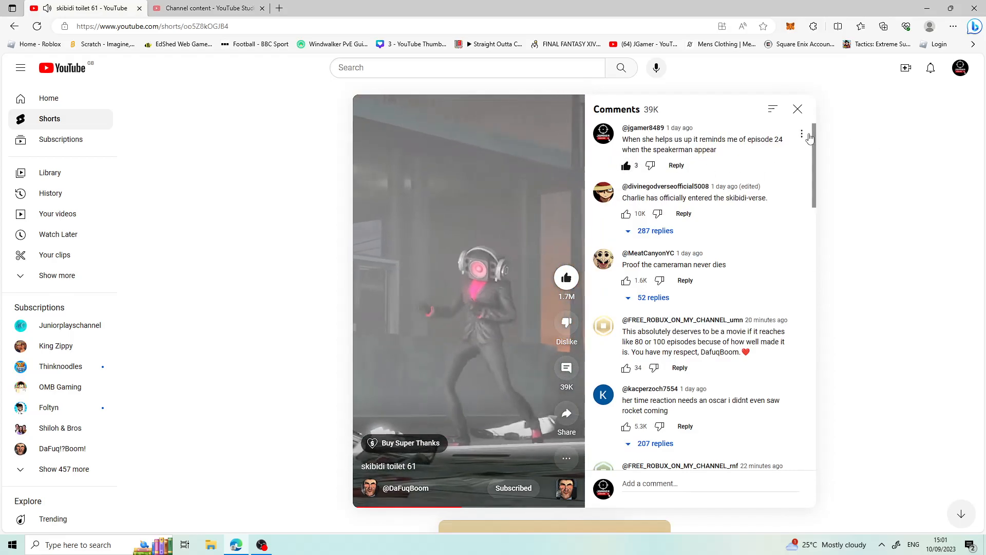
Dismiss the Comments panel so skibidi toilet 61 plays alone.
click(797, 109)
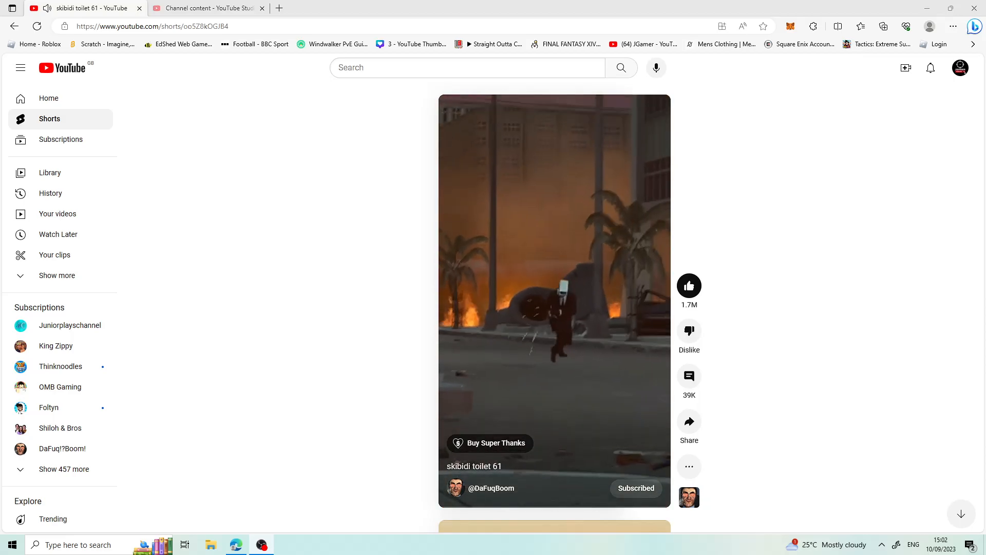
Advance the Shorts feed to skibidi toilet 24 and let it play.
scroll(down, 3)
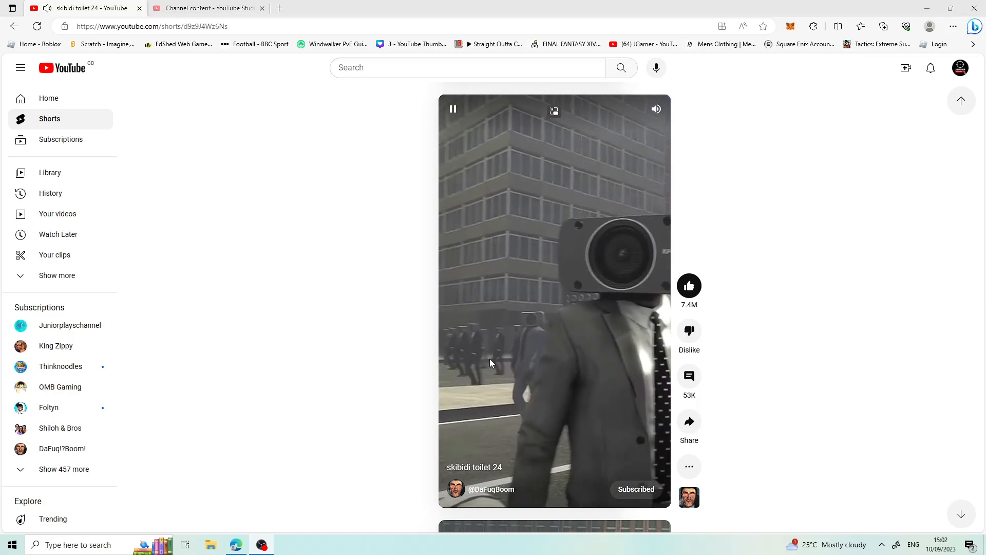
mouse_move(575, 330)
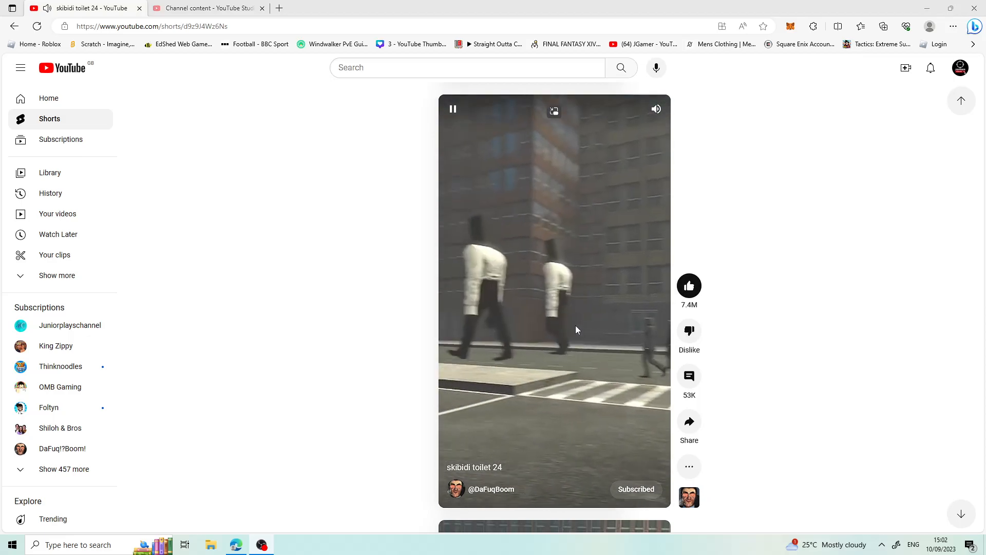